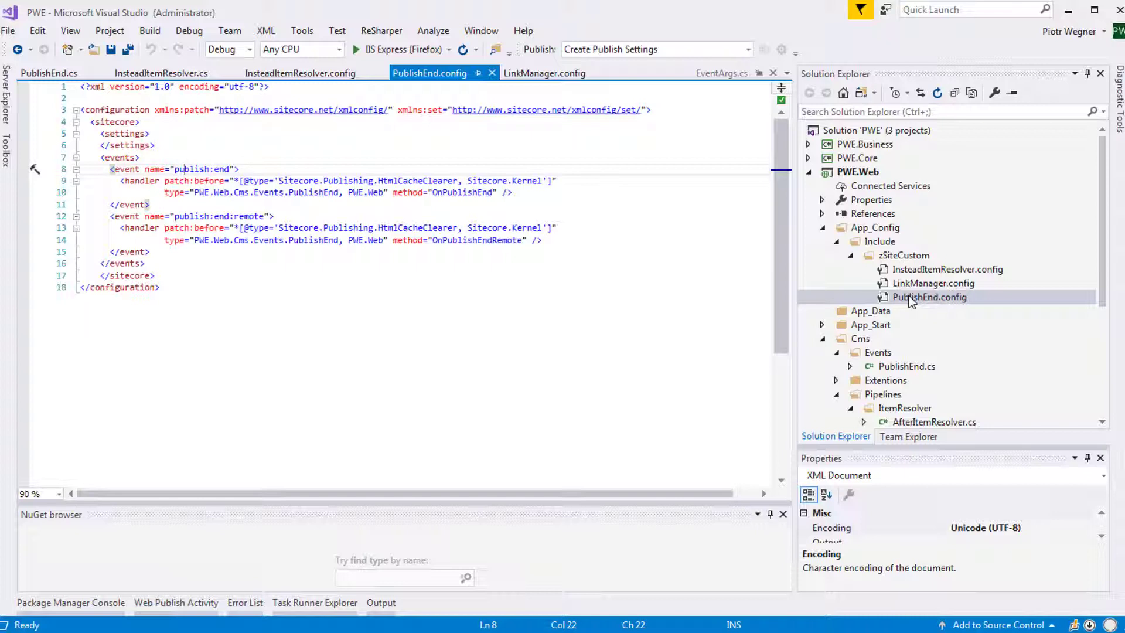
Step: Review PublishEnd.config: the PublishEnd handler patched before HtmlCacheClearer and the remote OnPublishEndRemote handler
double_click(310, 192)
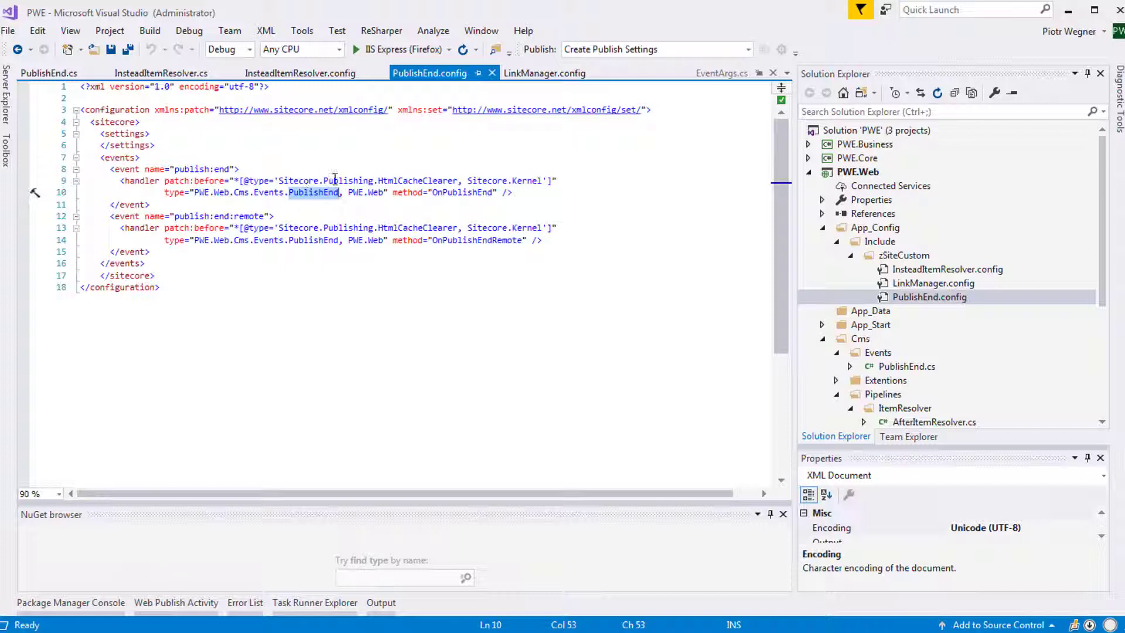
double_click(417, 181)
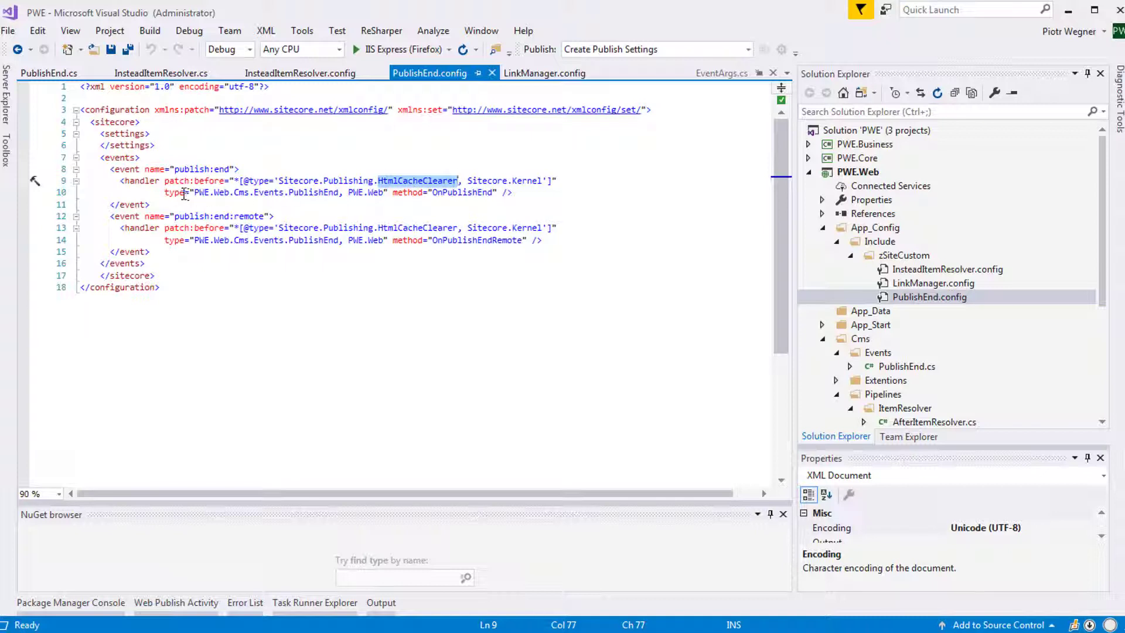
double_click(312, 192)
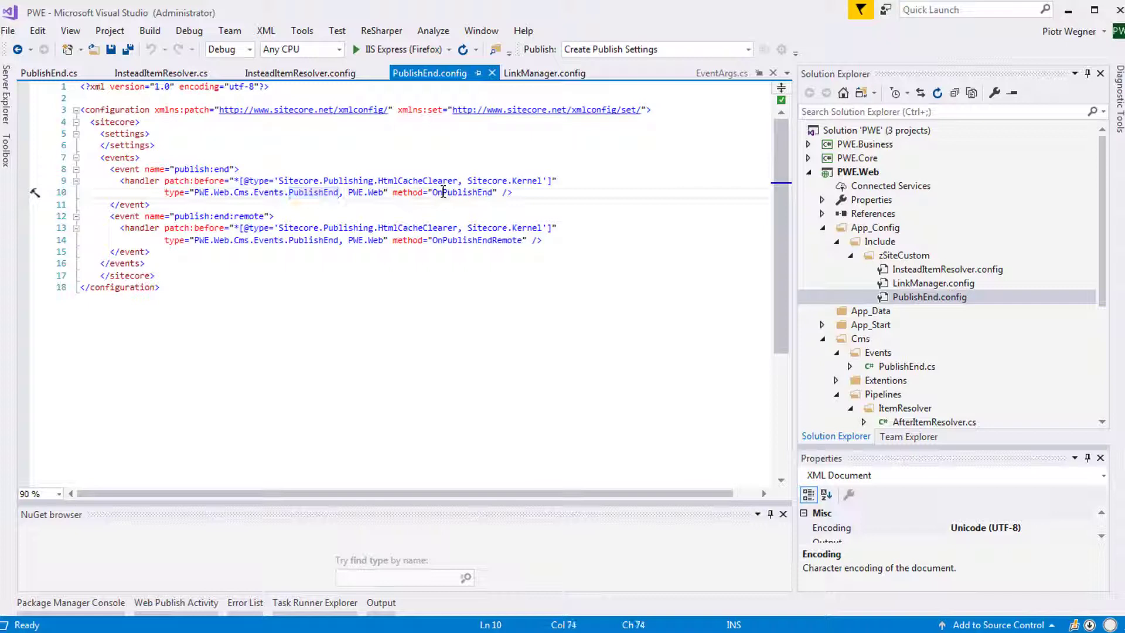
double_click(461, 192)
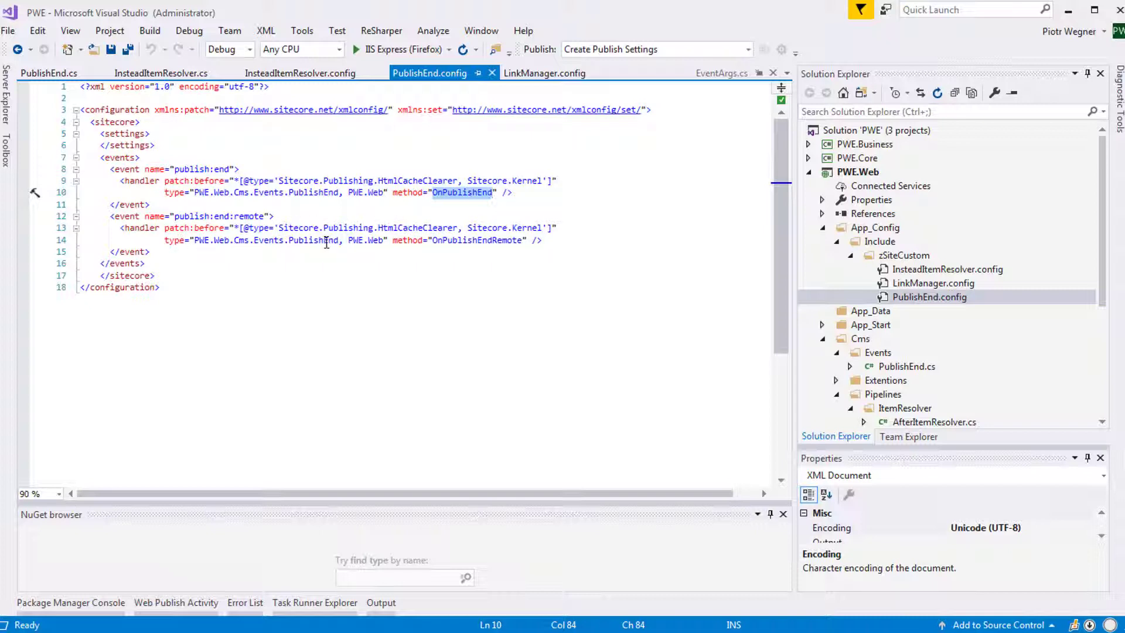
double_click(311, 239)
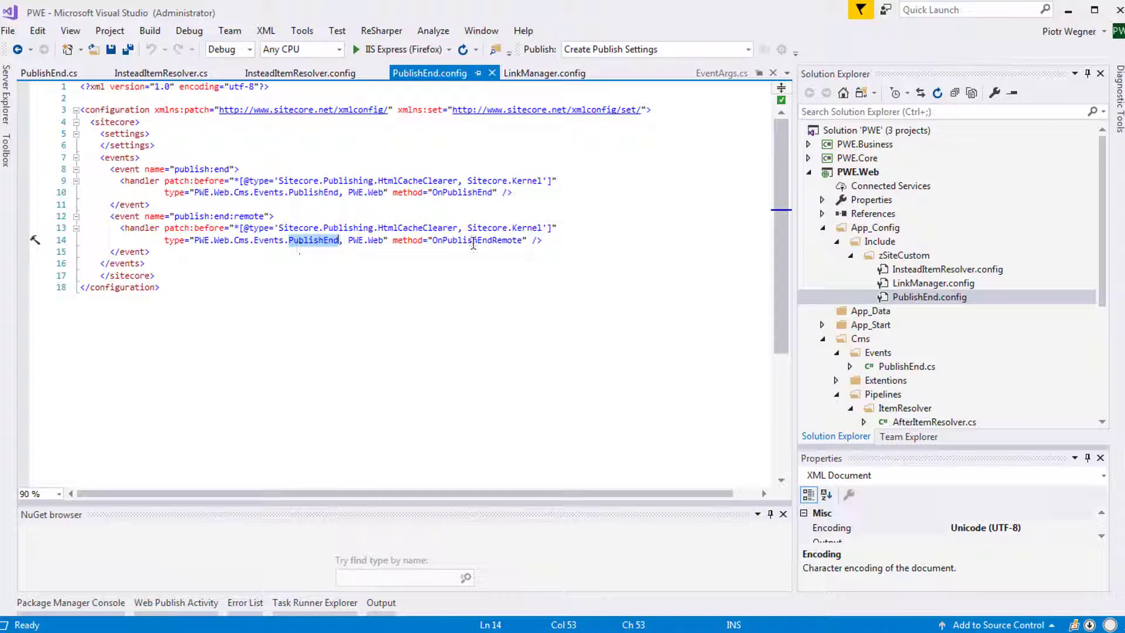
double_click(475, 241)
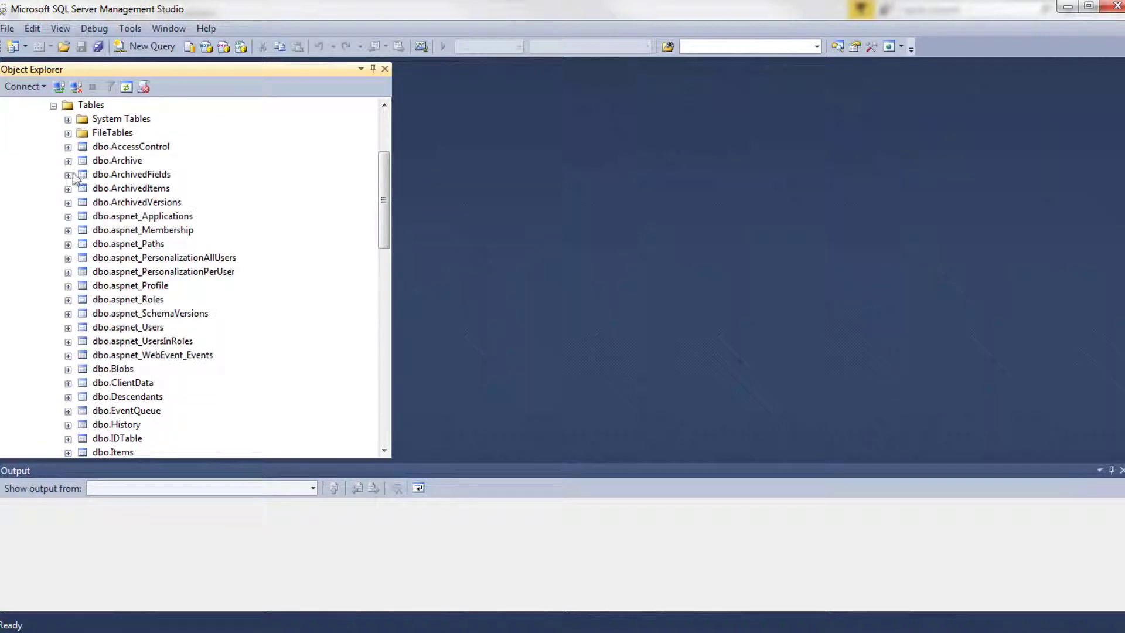
Step: Inspect the master database's EventQueue table, then search showconfig for 'pwe' to locate the handlers
click(126, 410)
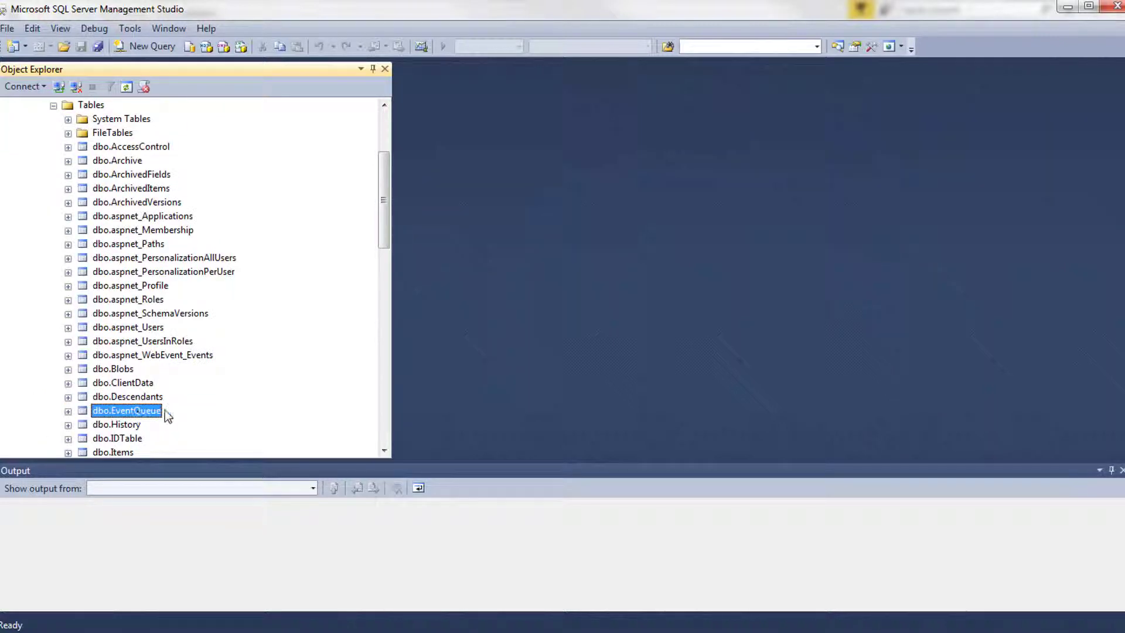
mouse_move(128, 236)
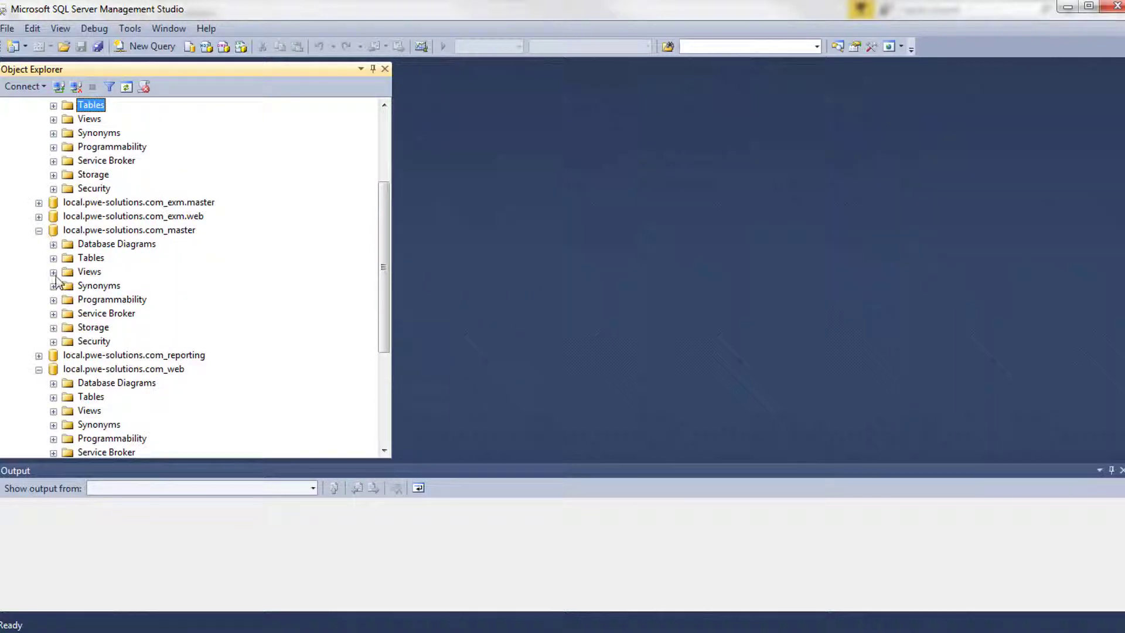
click(52, 105)
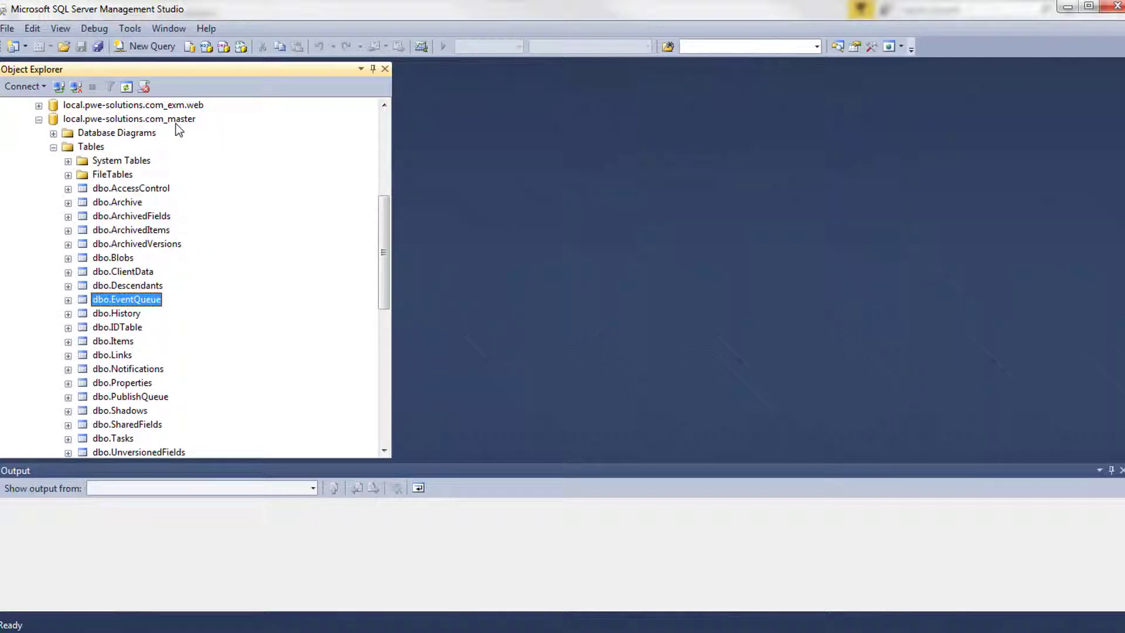
mouse_move(73, 159)
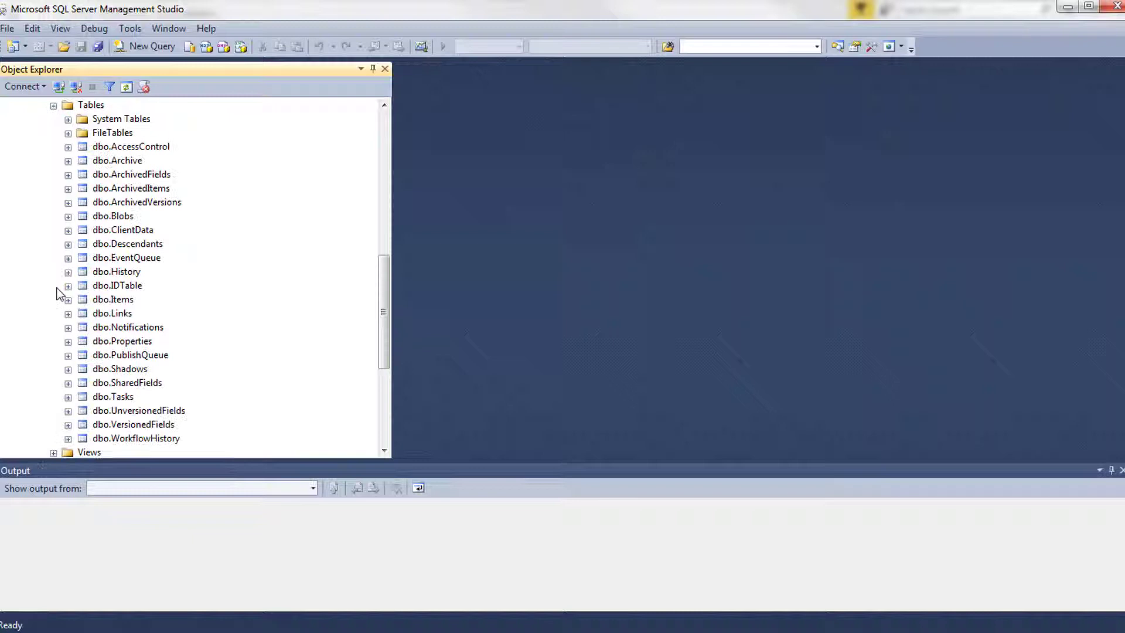
mouse_move(117, 267)
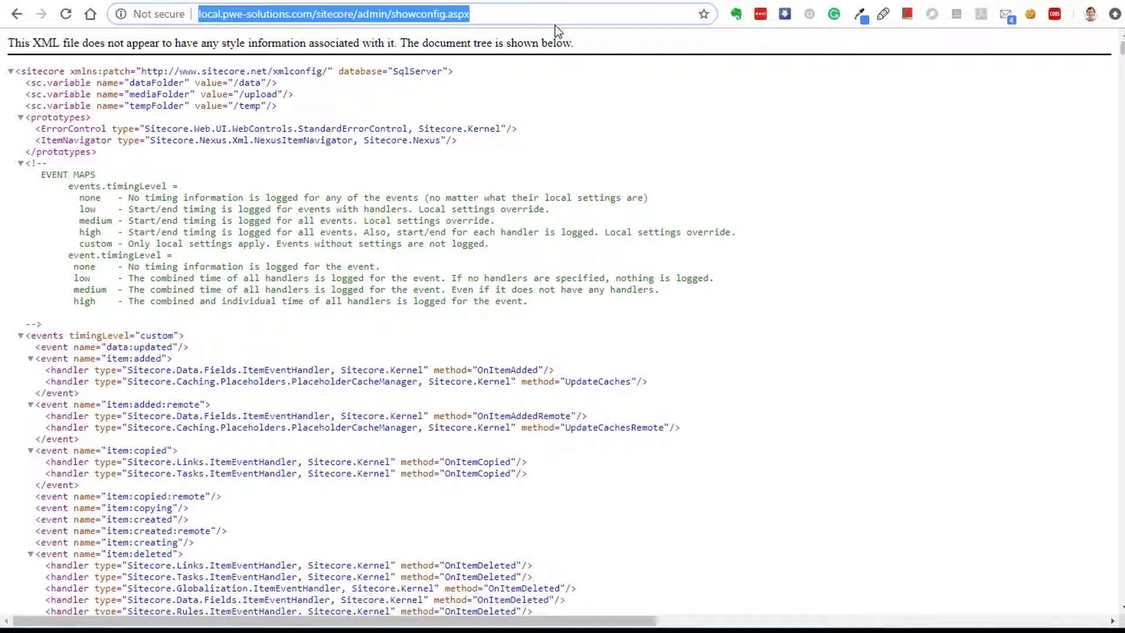
text(p)
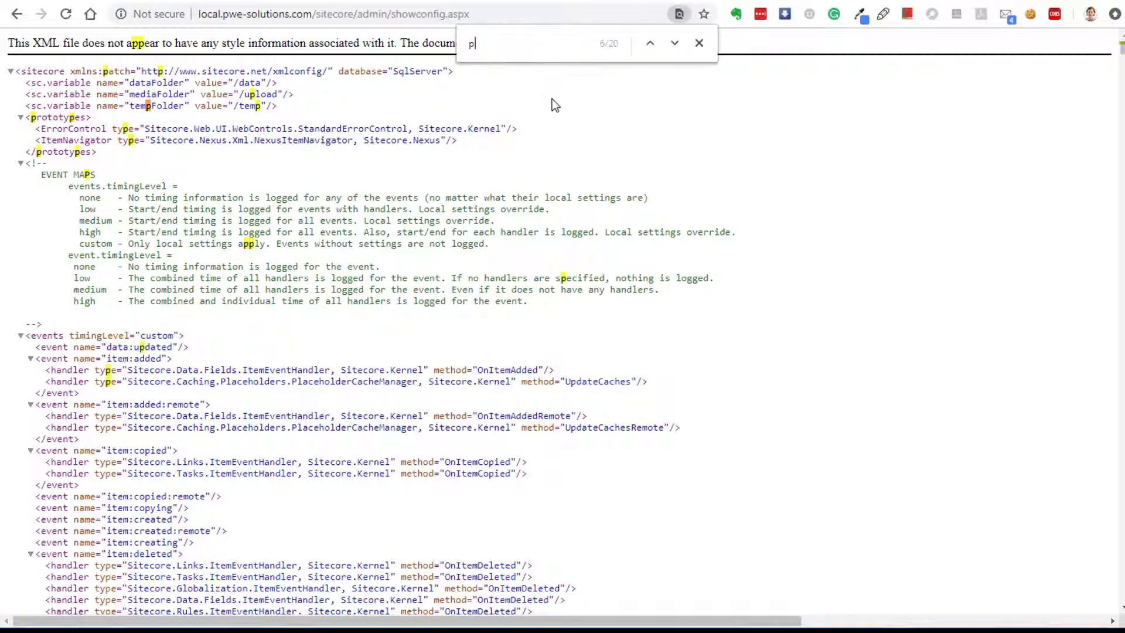
text(we)
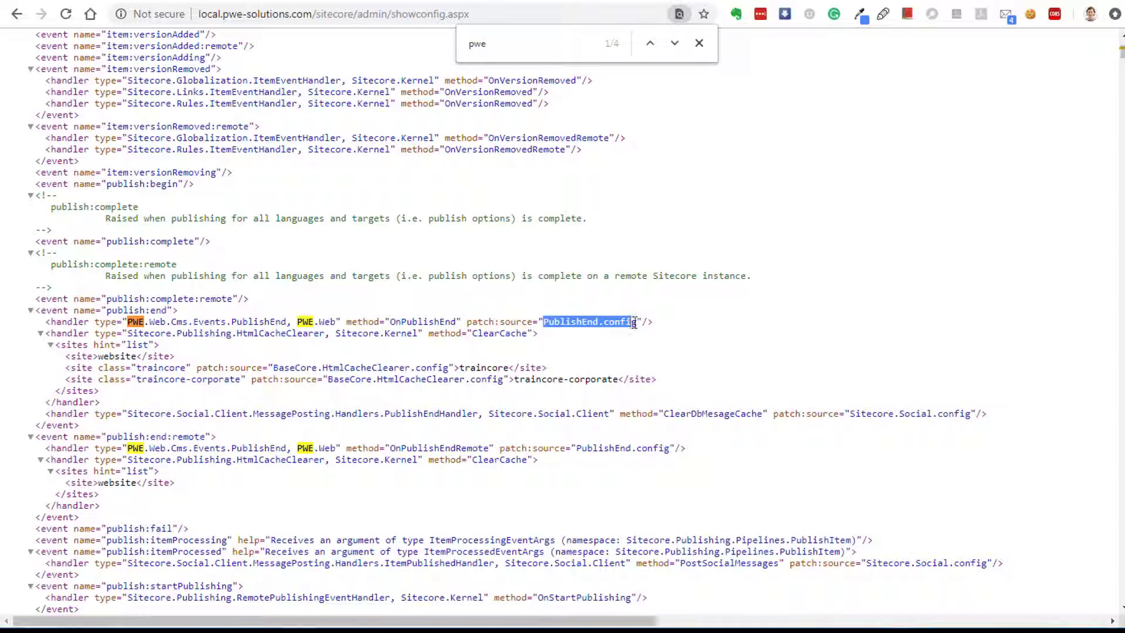
mouse_move(647, 337)
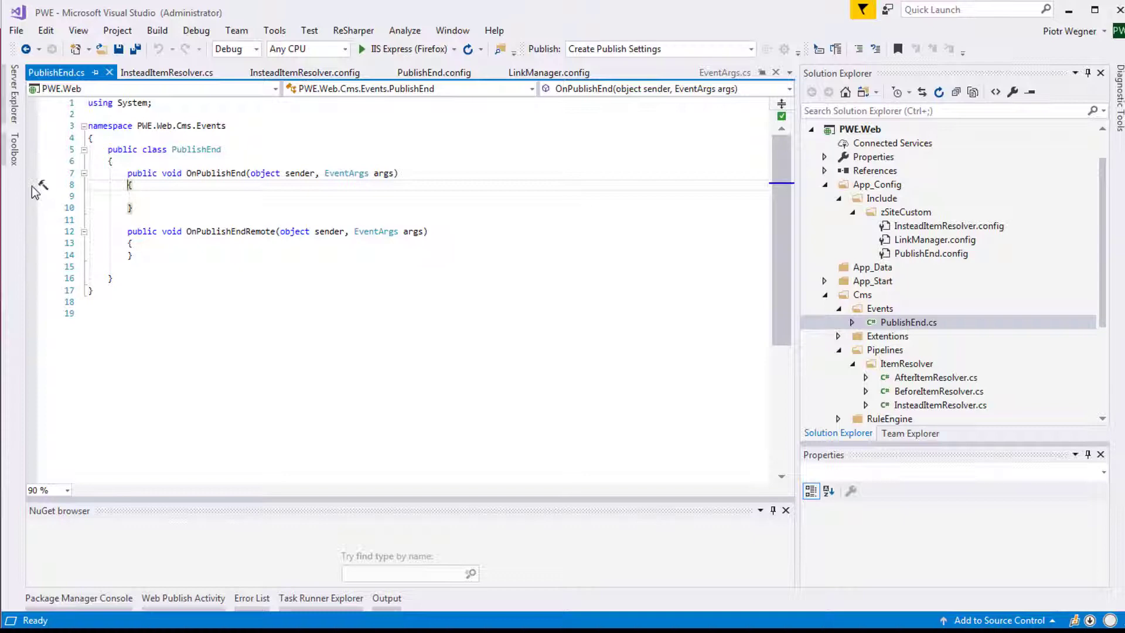
Step: Add a breakpoint inside OnPublishEnd and attach the debugger to w3wp.exe
click(30, 185)
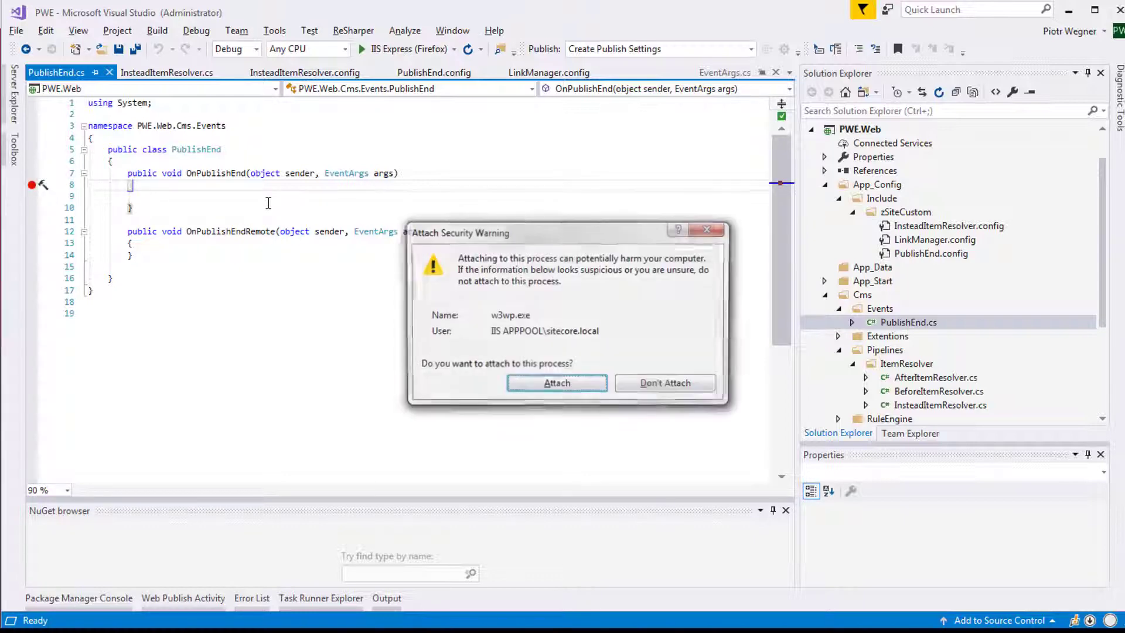
click(556, 382)
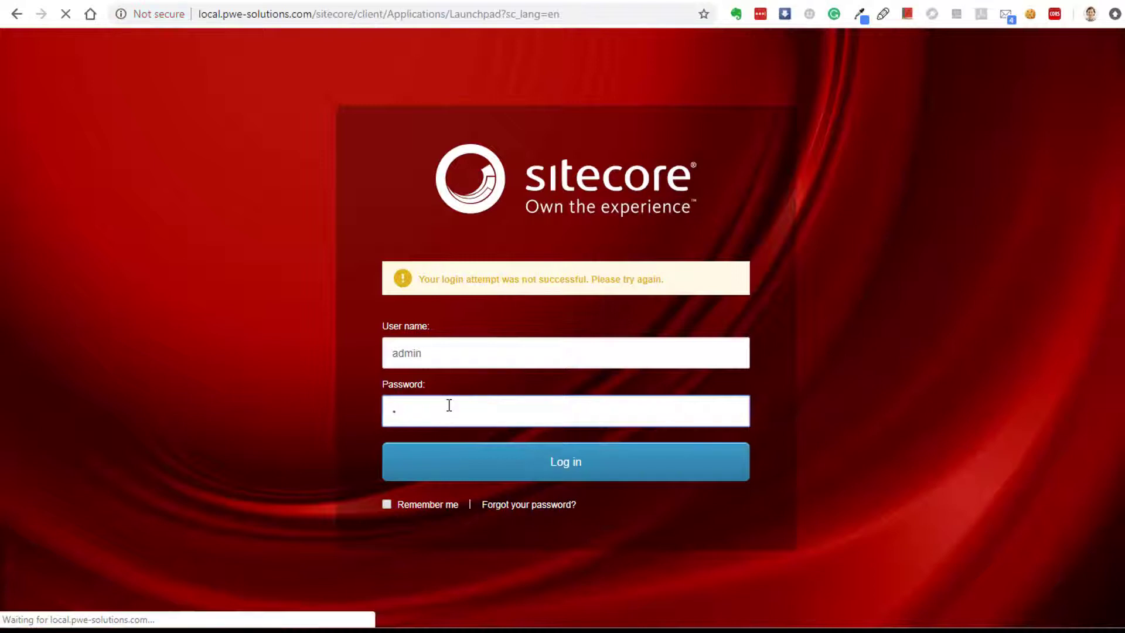
Step: Log in, select Sample Item in Content Editor and publish it despite the Draft workflow warning
click(566, 462)
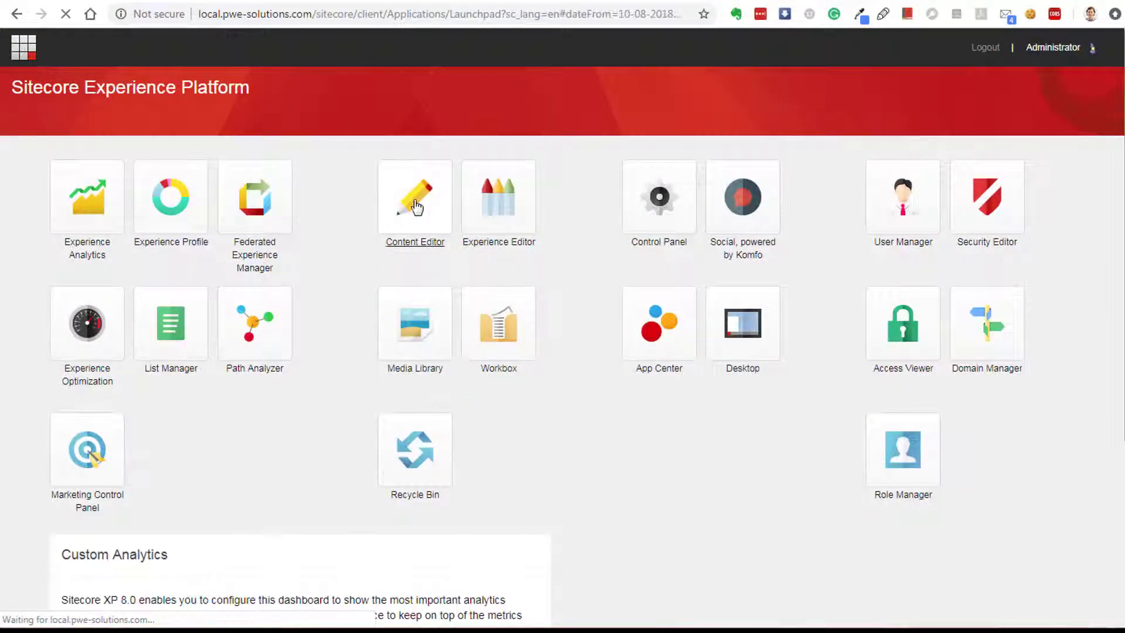
click(415, 198)
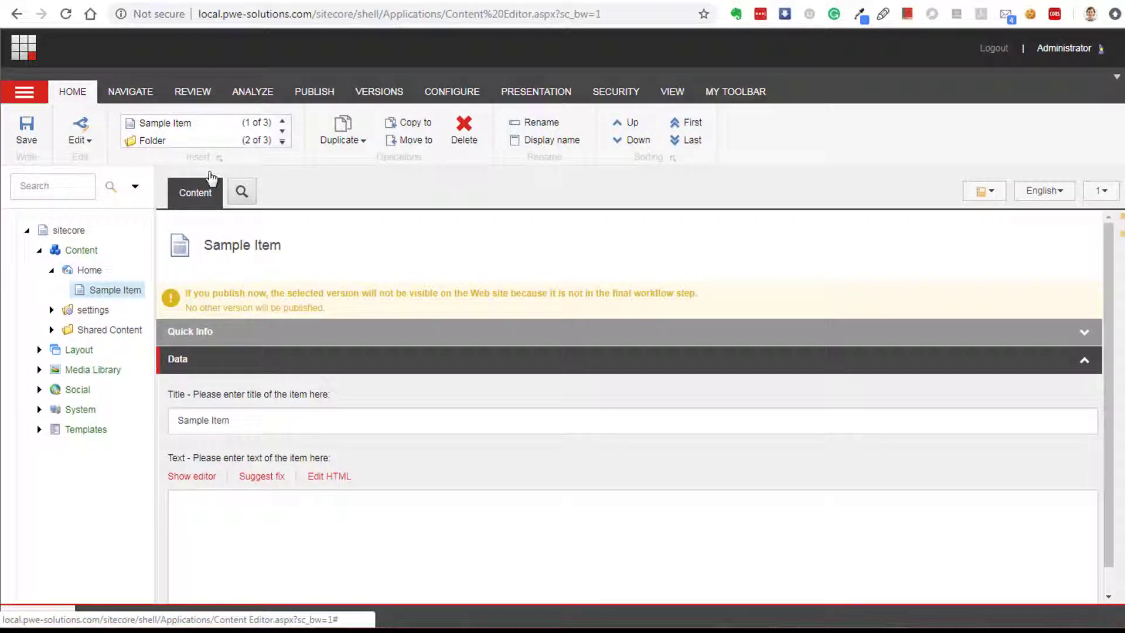
click(314, 91)
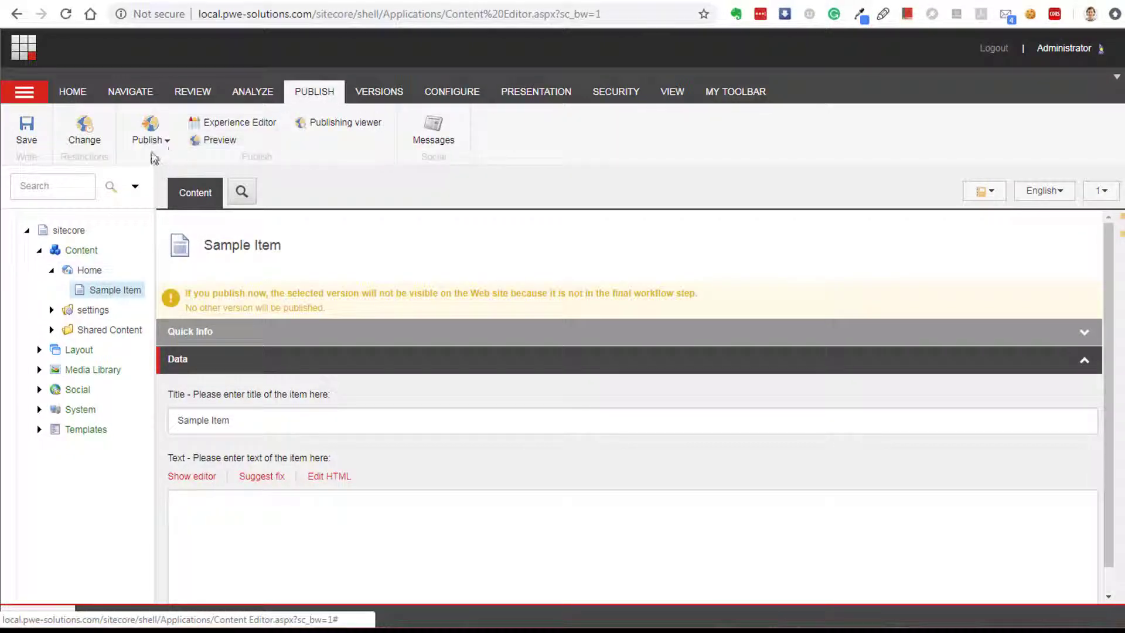
click(146, 129)
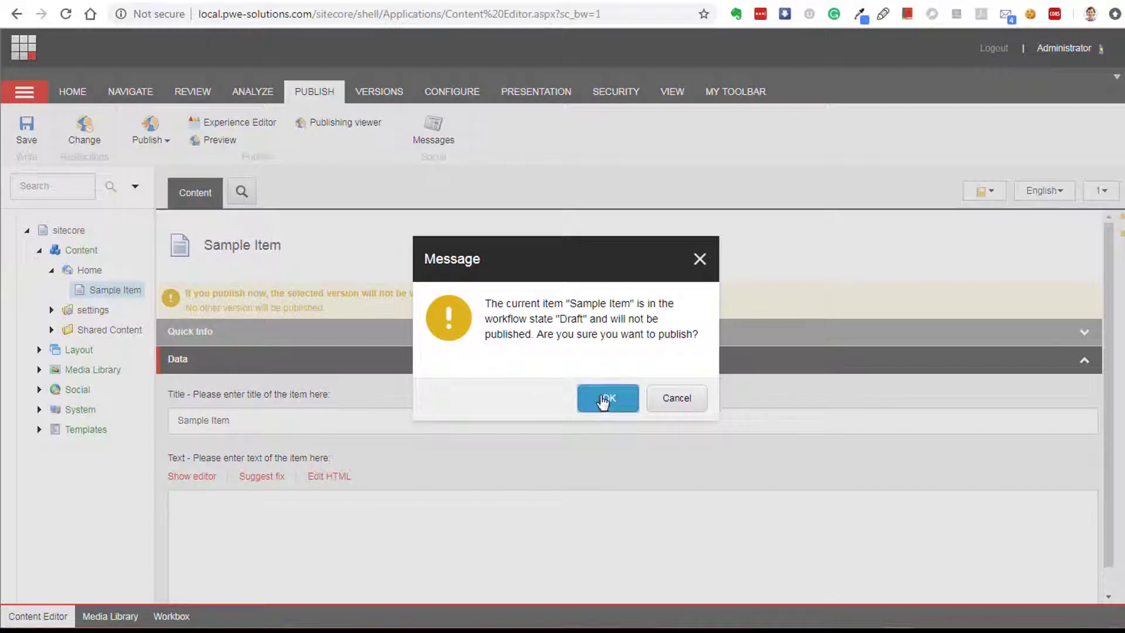
click(607, 398)
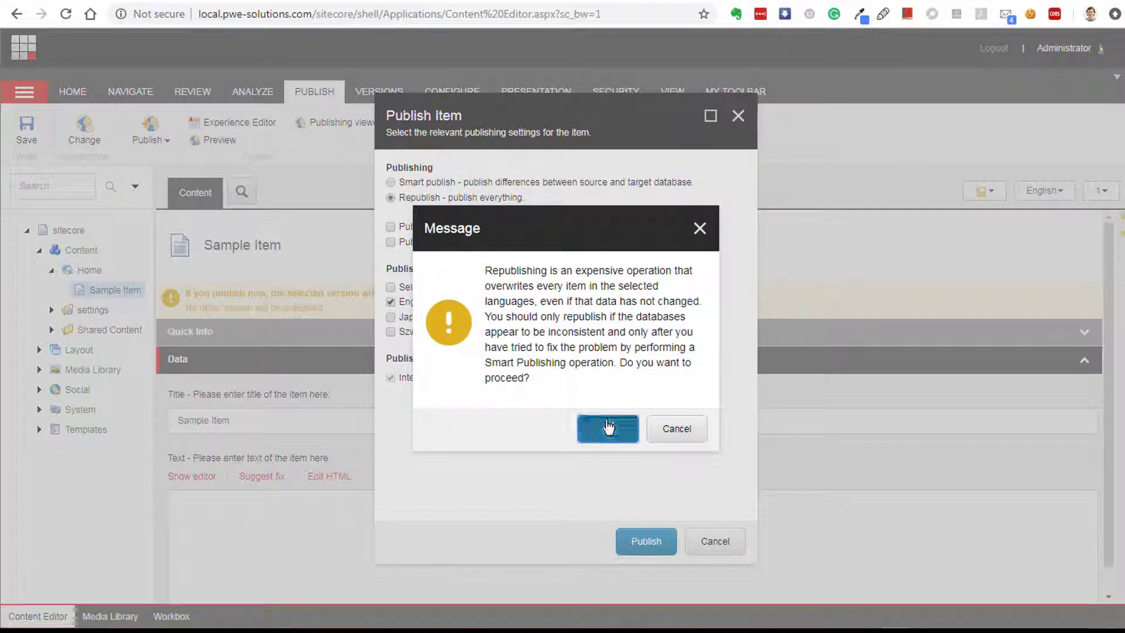